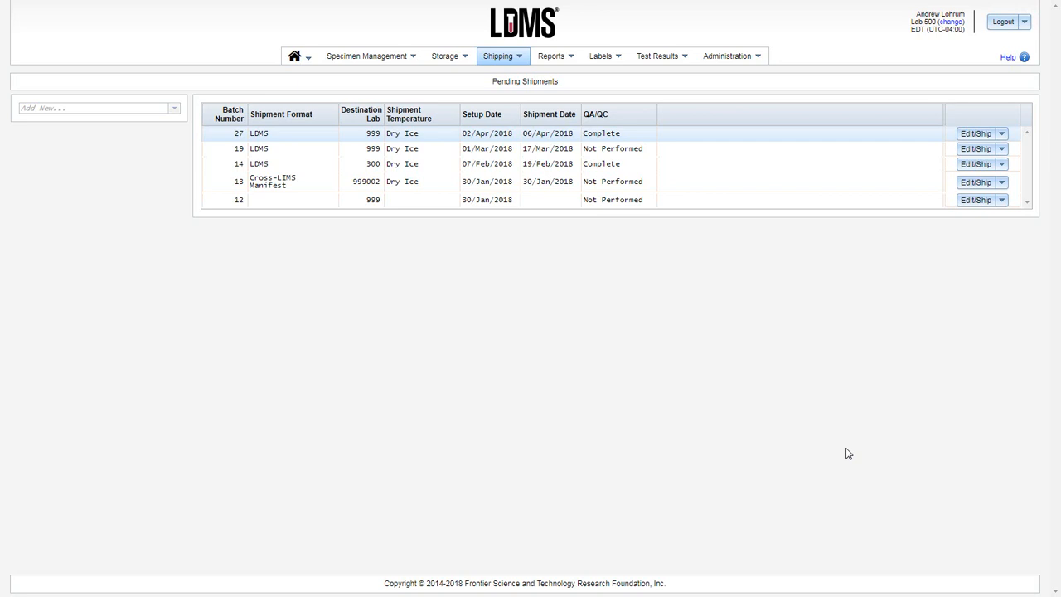
pyautogui.moveTo(293, 148)
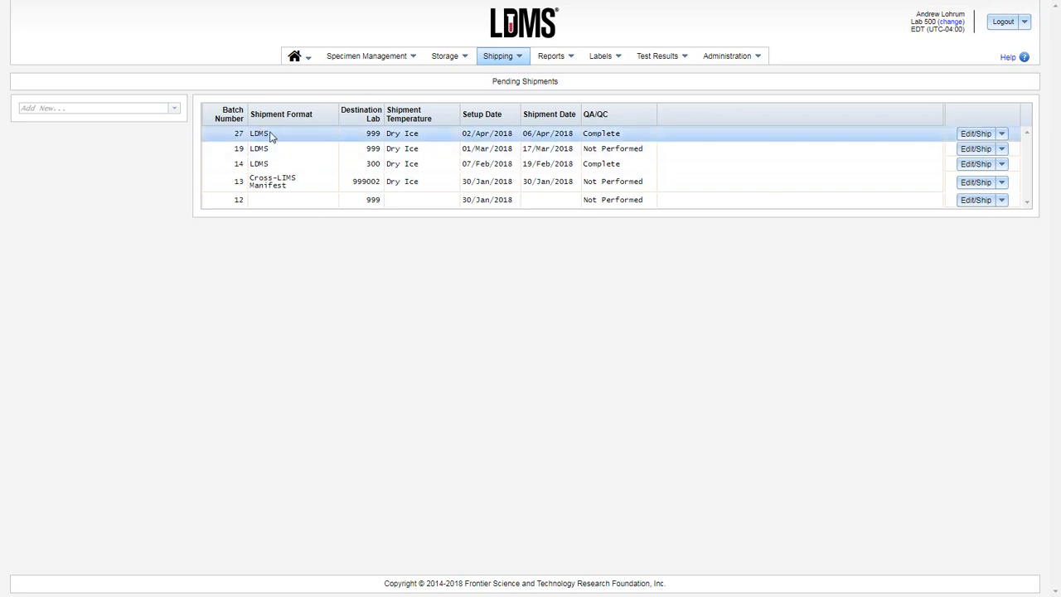
pyautogui.moveTo(930, 131)
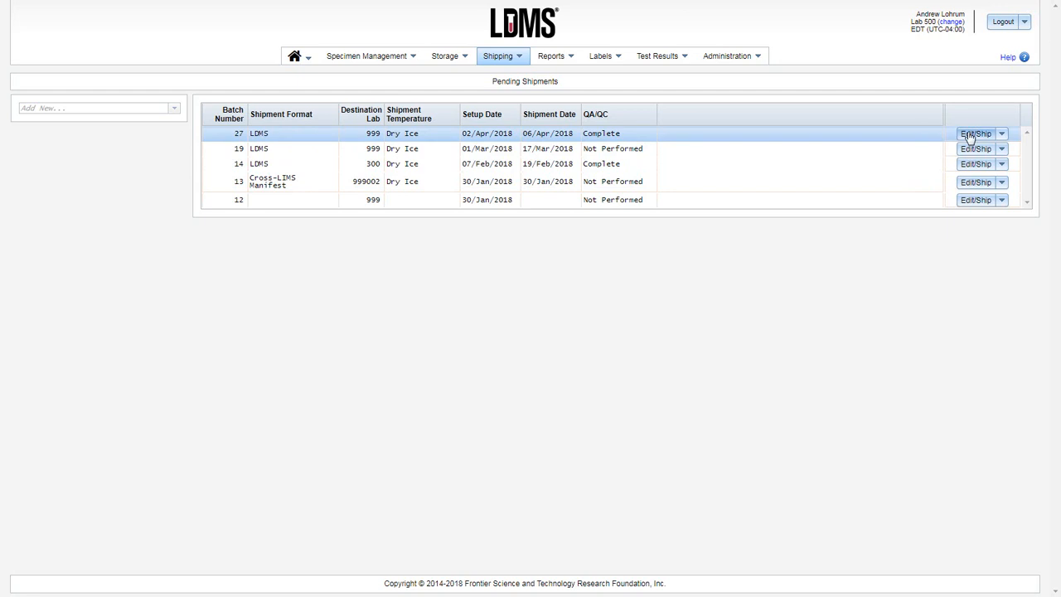
# Ship pending batch 27 from its Edit/Ship preview and confirm the shipment
pyautogui.click(976, 133)
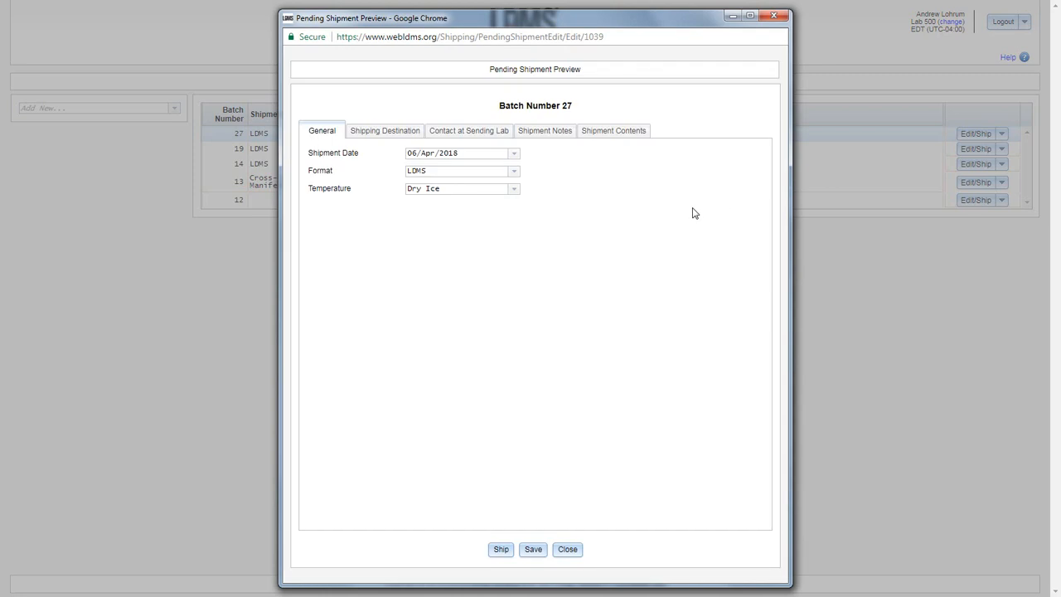
pyautogui.moveTo(524, 533)
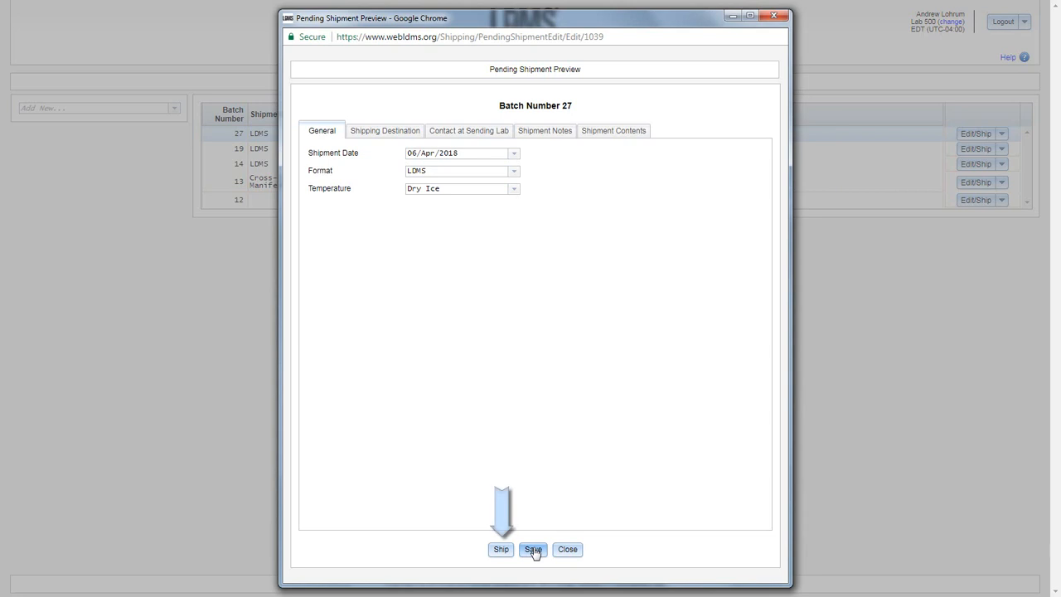
pyautogui.moveTo(500, 550)
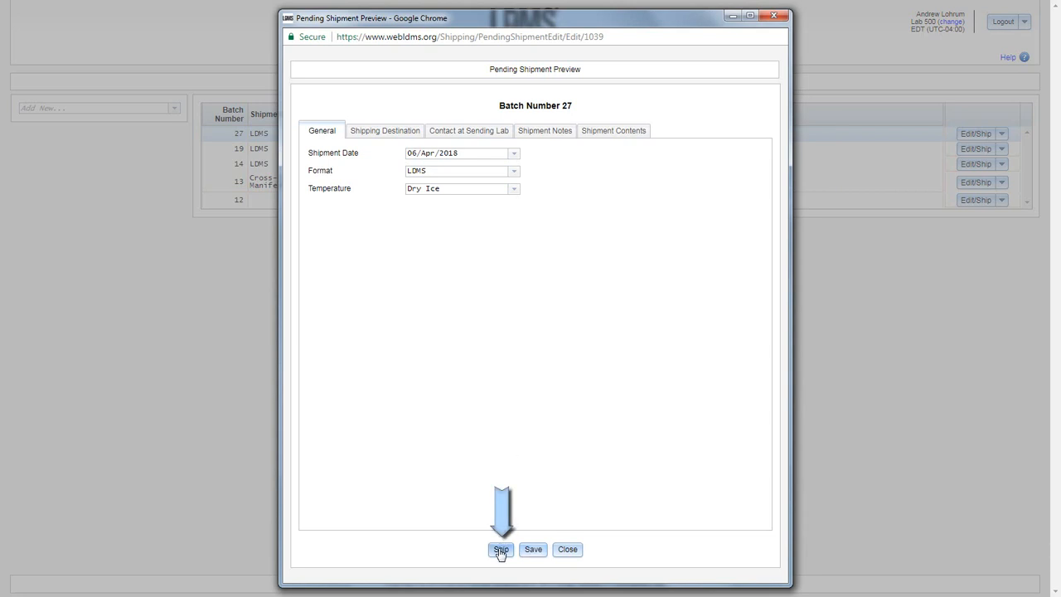
pyautogui.click(501, 549)
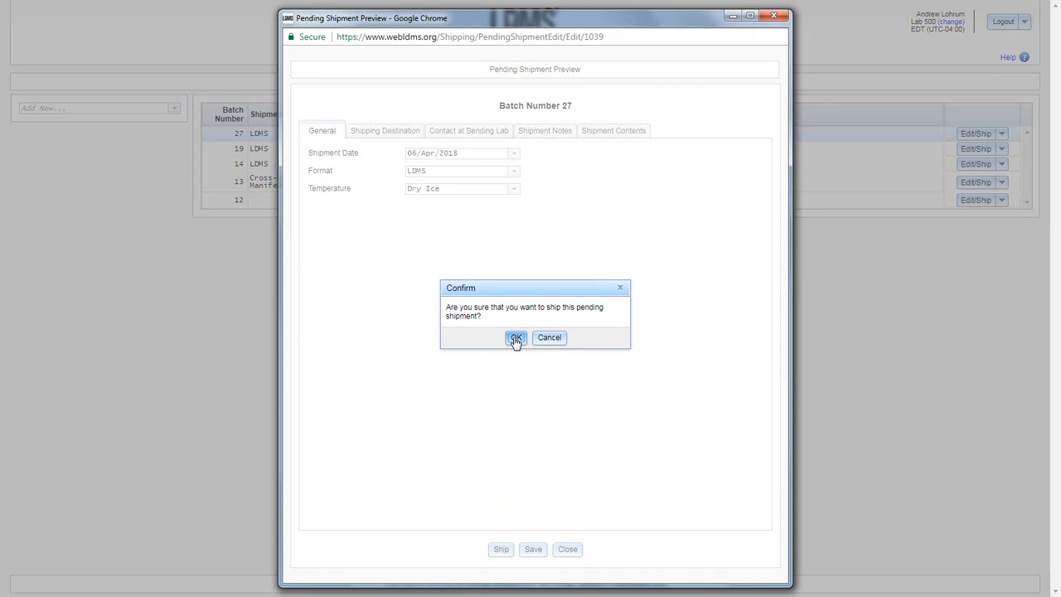
pyautogui.click(515, 337)
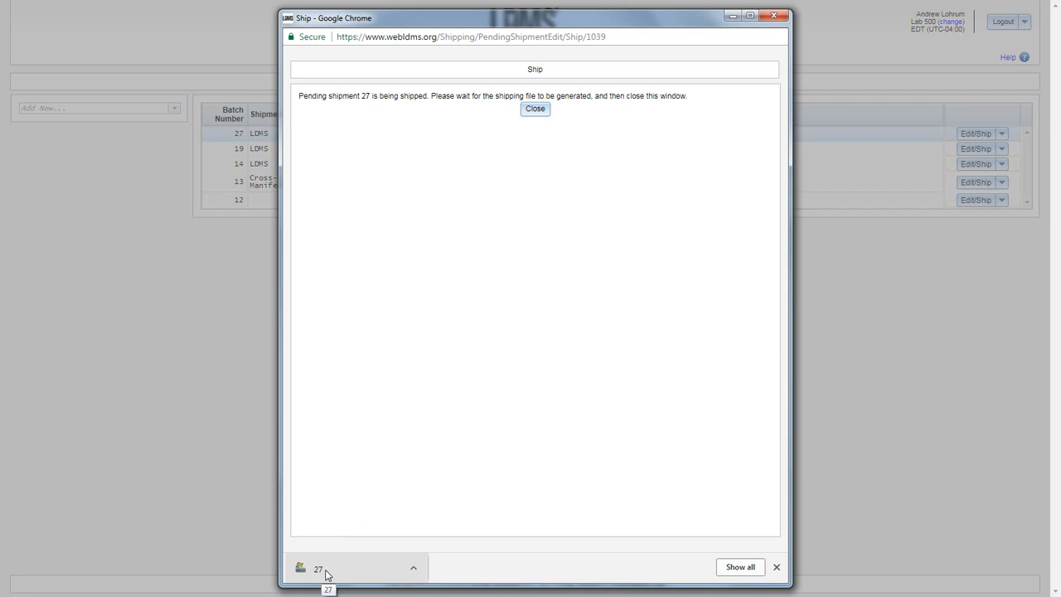
pyautogui.moveTo(327, 575)
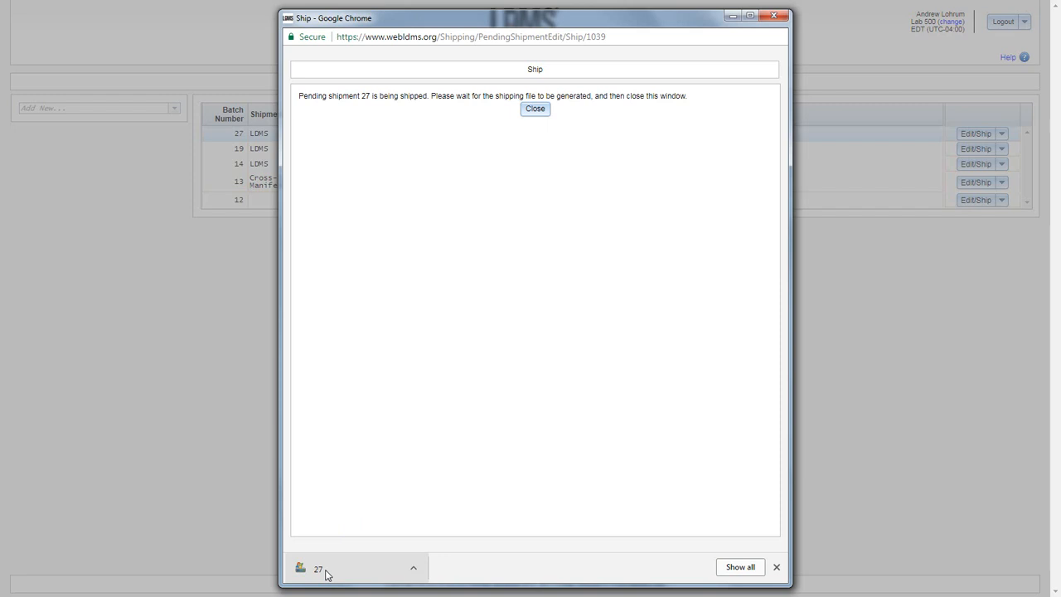
pyautogui.moveTo(534, 139)
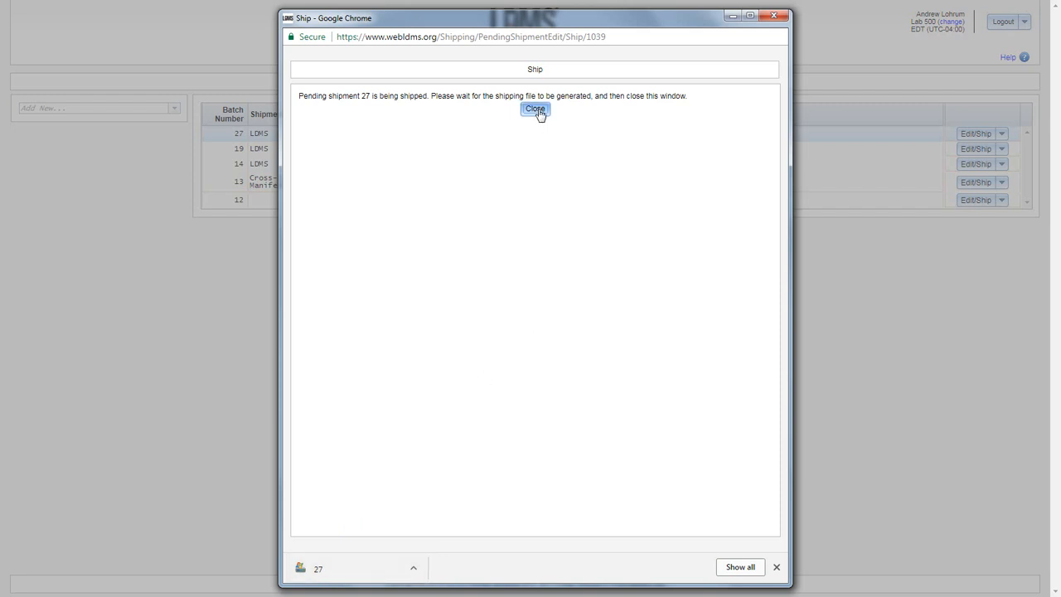
# Close the Ship window once shipping file 27 has downloaded
pyautogui.click(535, 109)
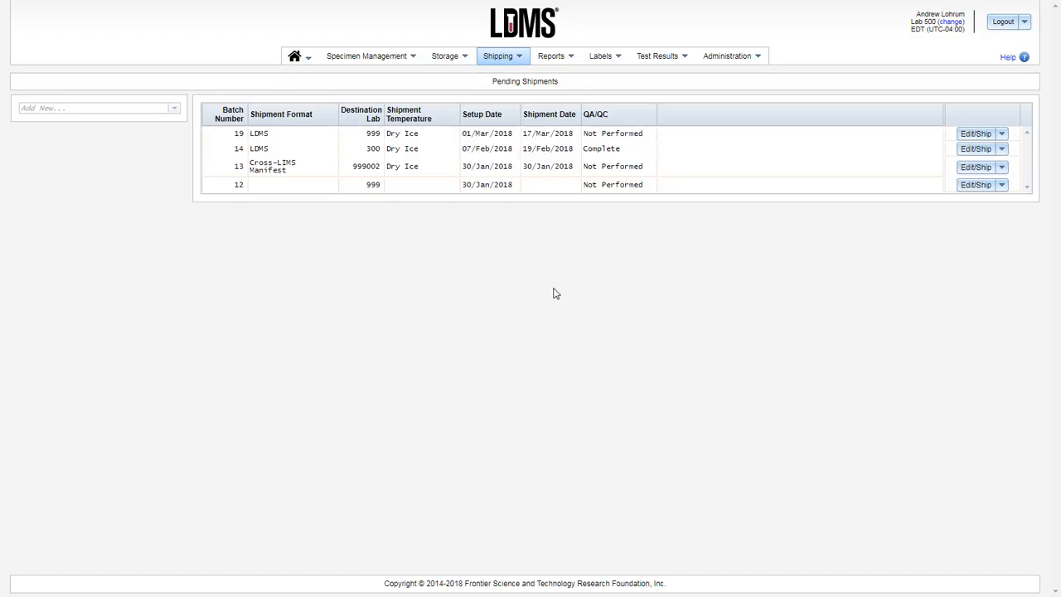
pyautogui.moveTo(512, 75)
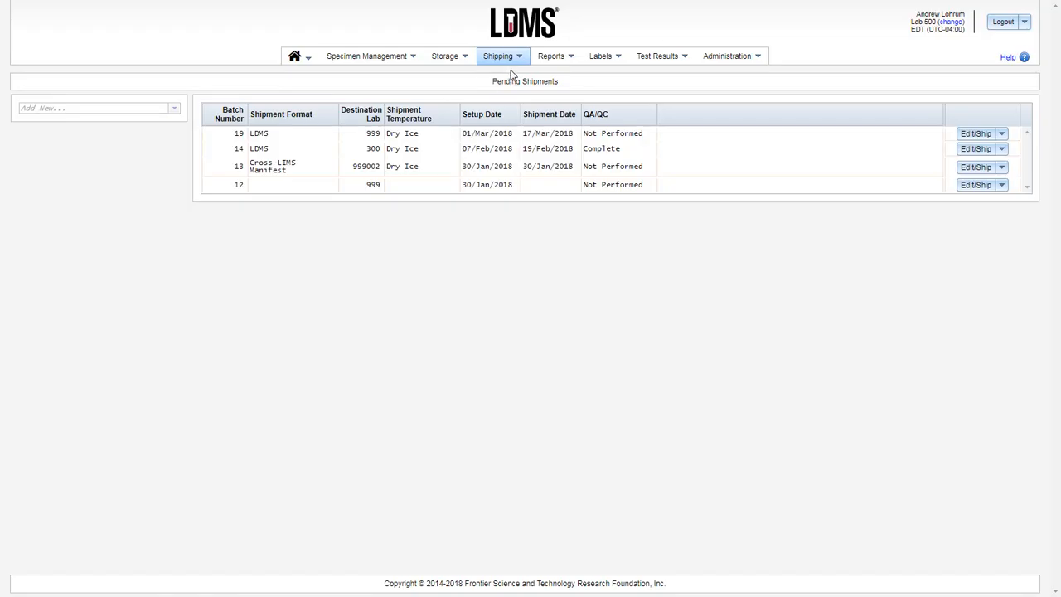
pyautogui.click(499, 56)
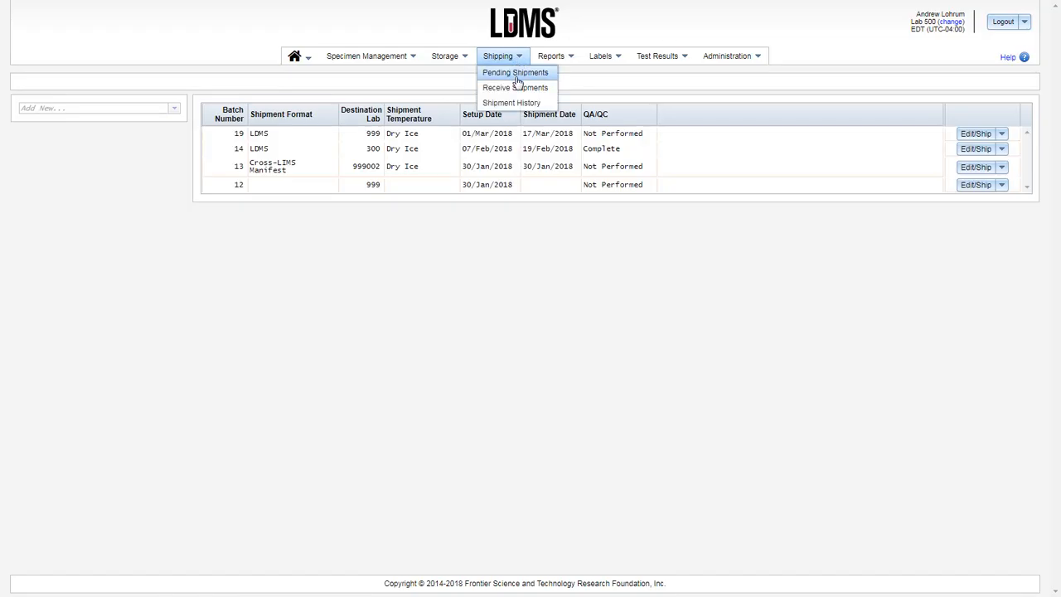
# Go to Shipping > Shipment History to find shipment 27
pyautogui.click(515, 72)
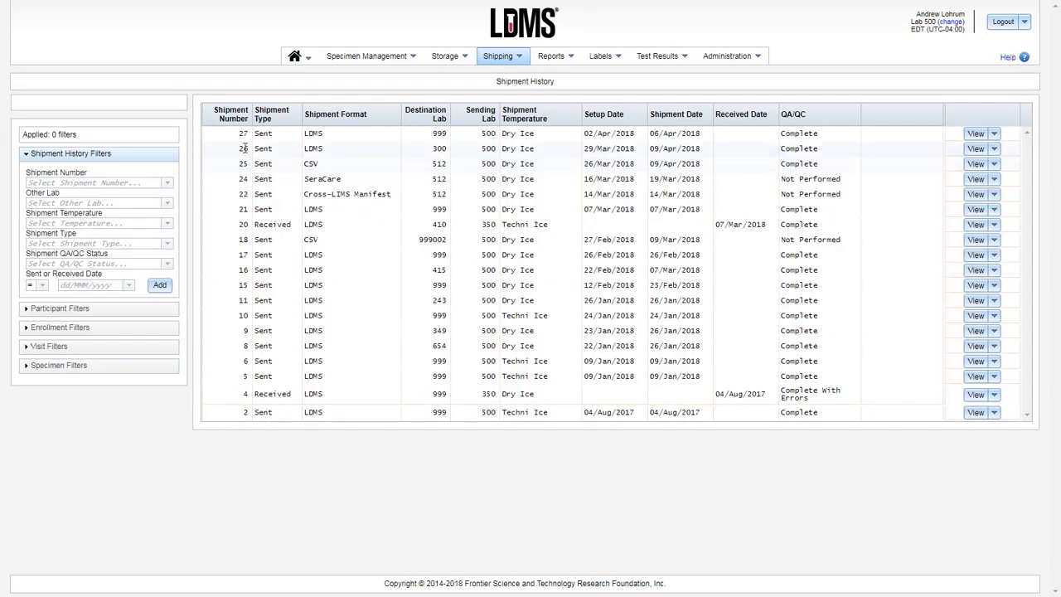
pyautogui.moveTo(296, 139)
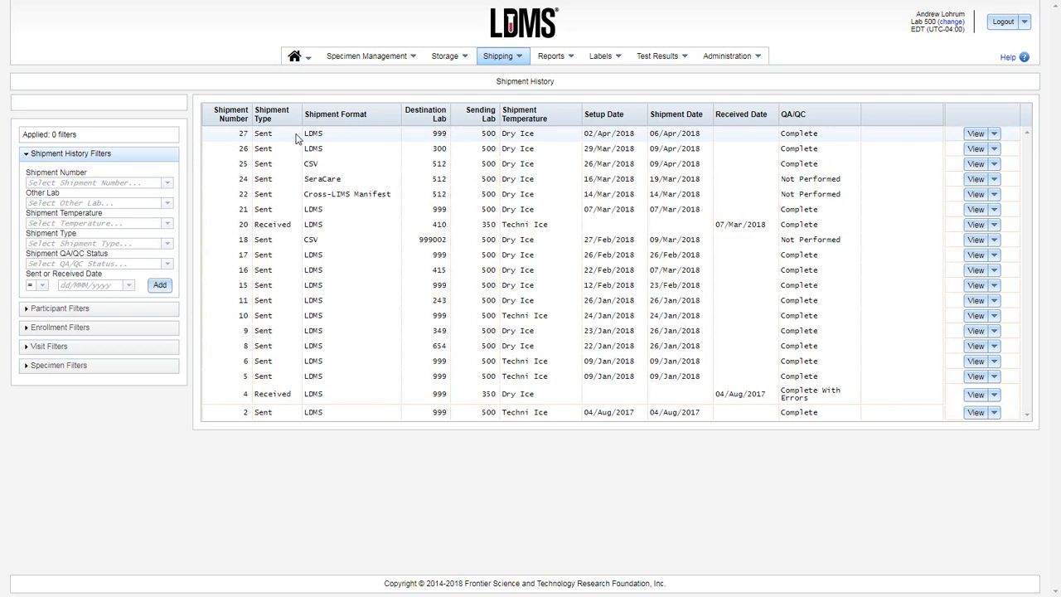
pyautogui.moveTo(767, 142)
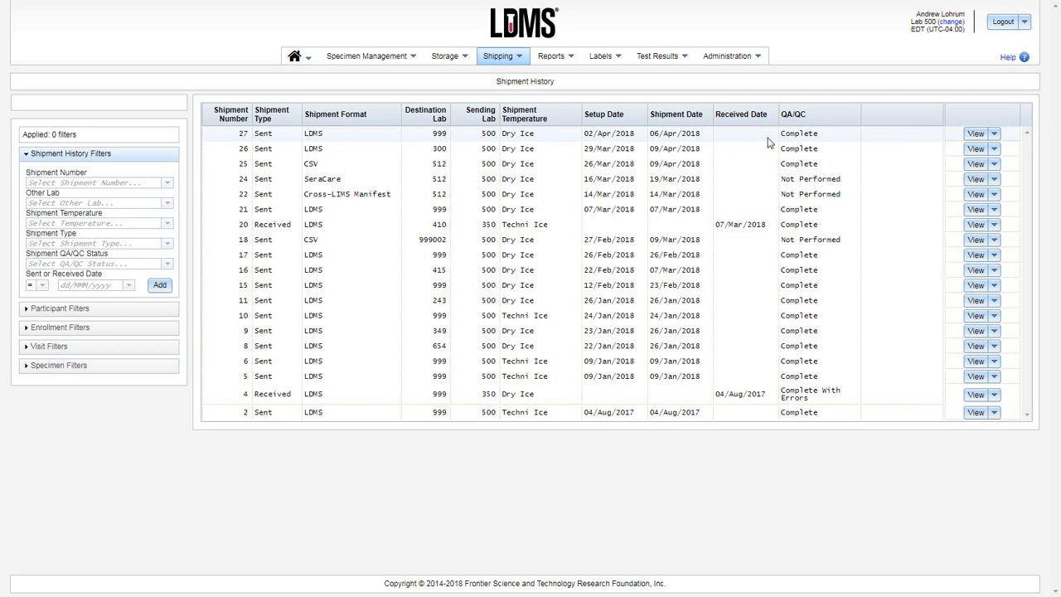
pyautogui.moveTo(808, 134)
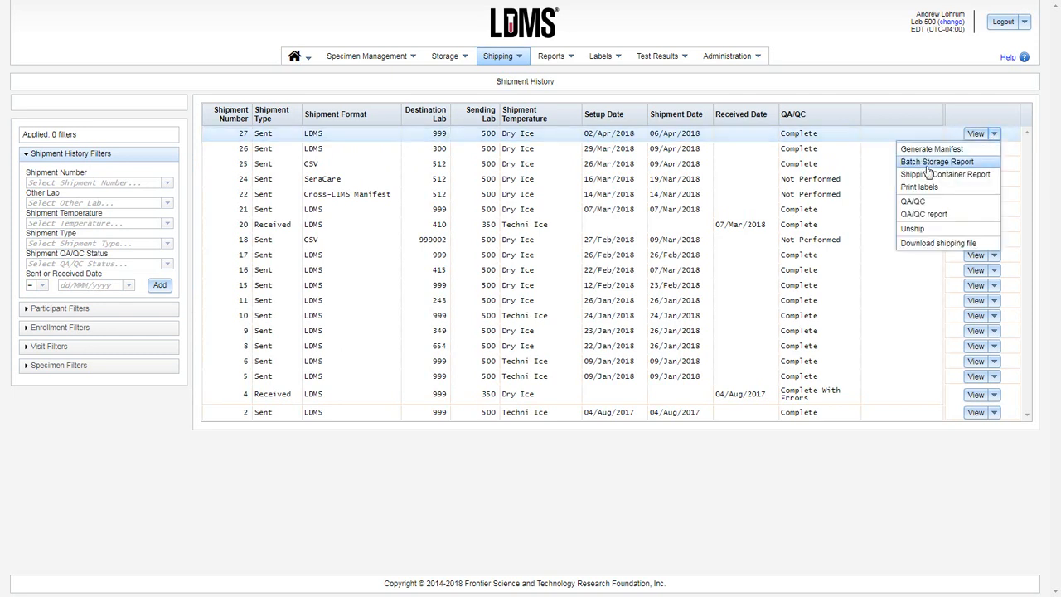
pyautogui.moveTo(932, 149)
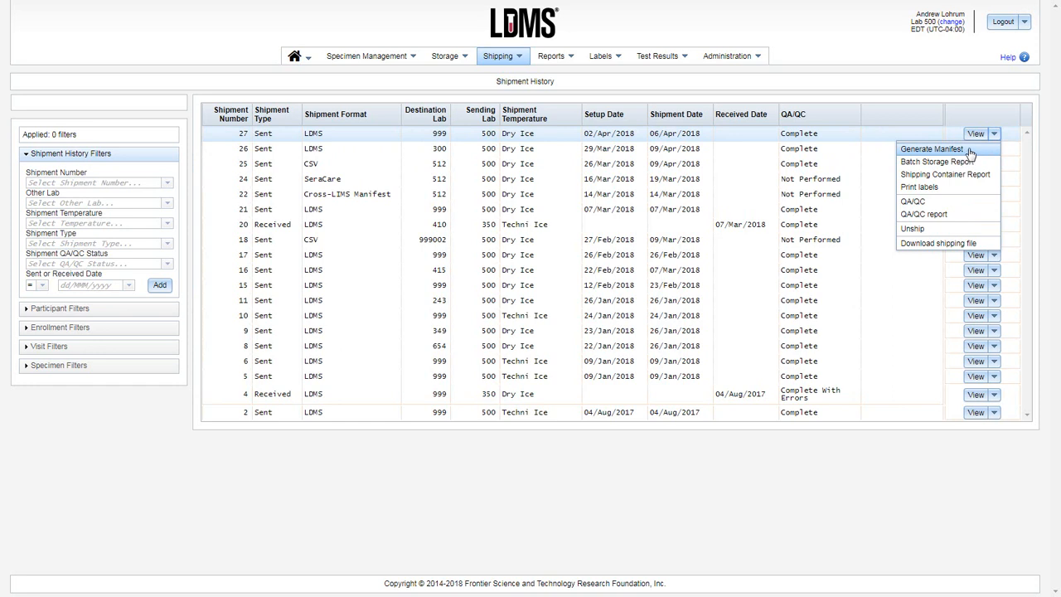
pyautogui.moveTo(966, 174)
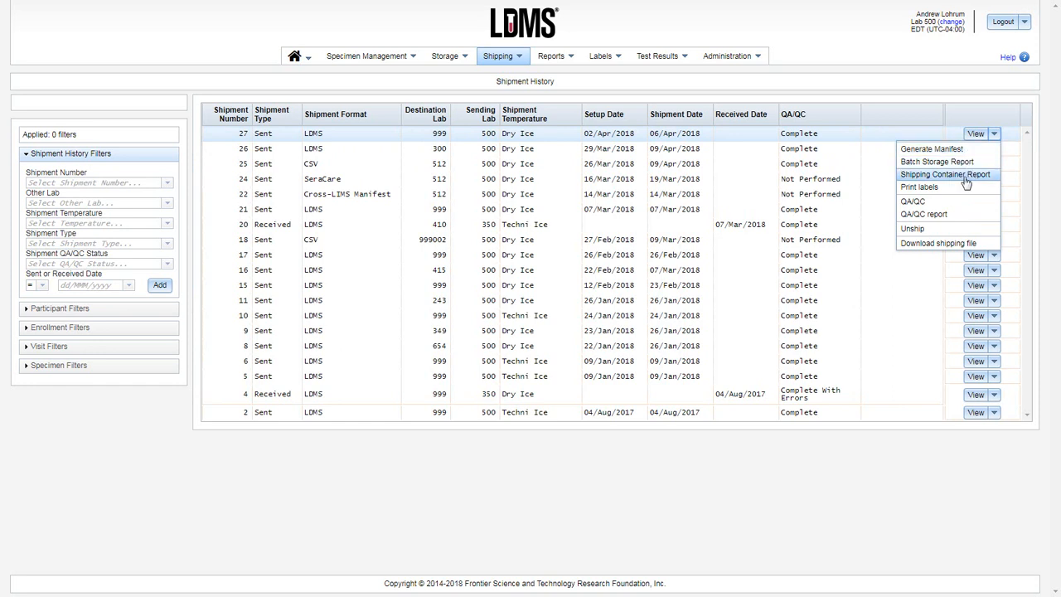
pyautogui.moveTo(952, 230)
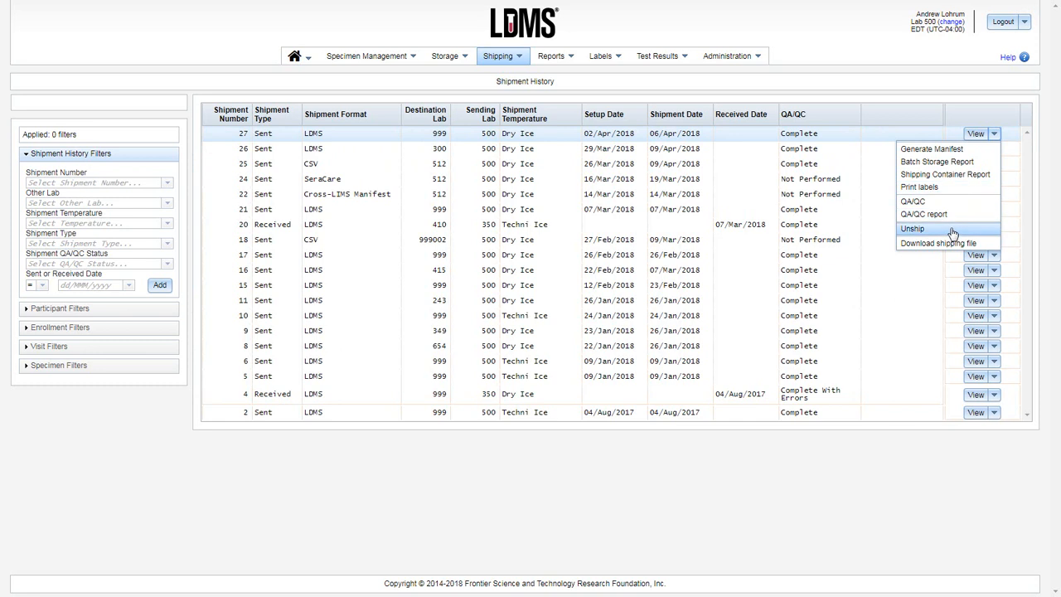
pyautogui.moveTo(935, 243)
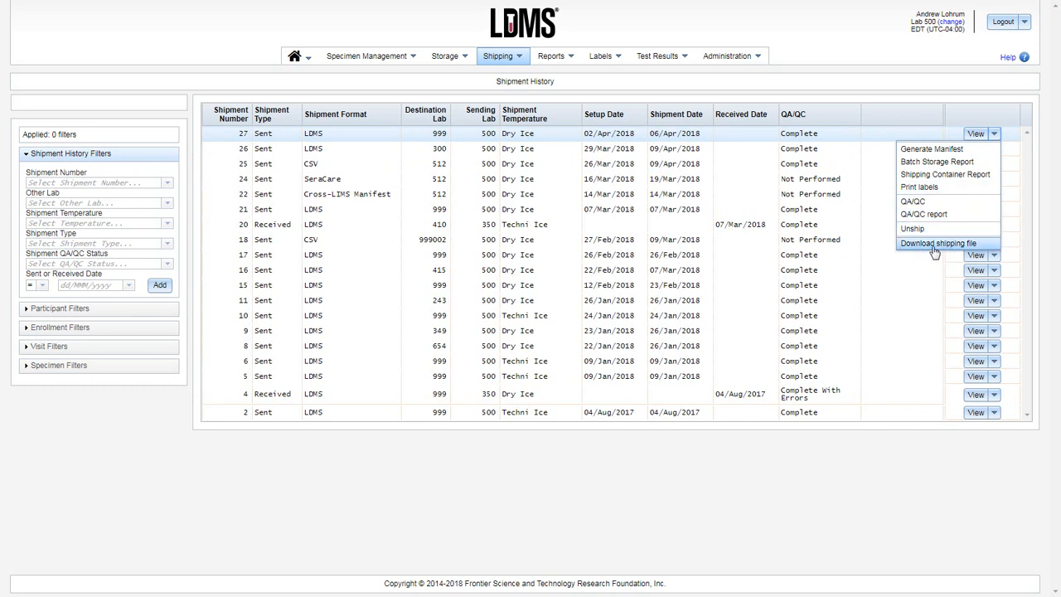